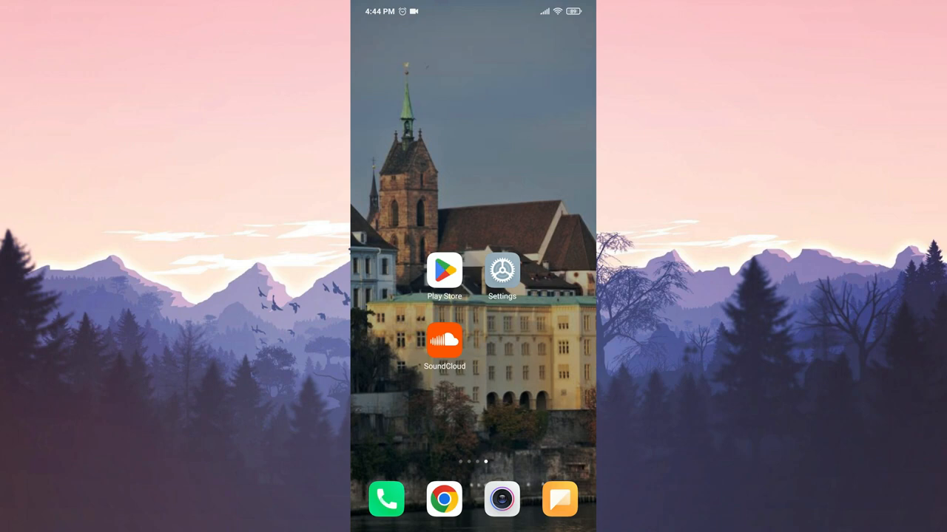
Clear all of SoundCloud's stored data from Settings > Apps and confirm the deletion.
{"action": "left_click", "coordinate": [501, 270]}
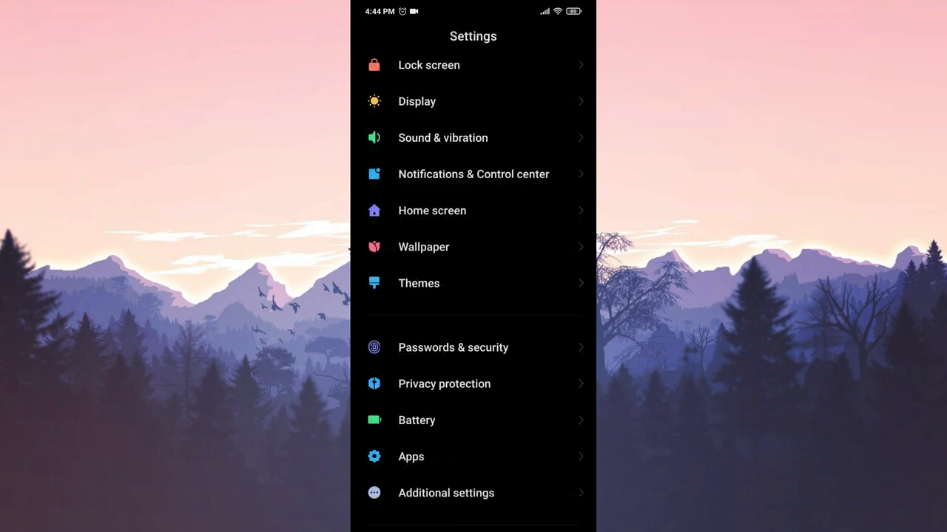
{"action": "left_click", "coordinate": [472, 36]}
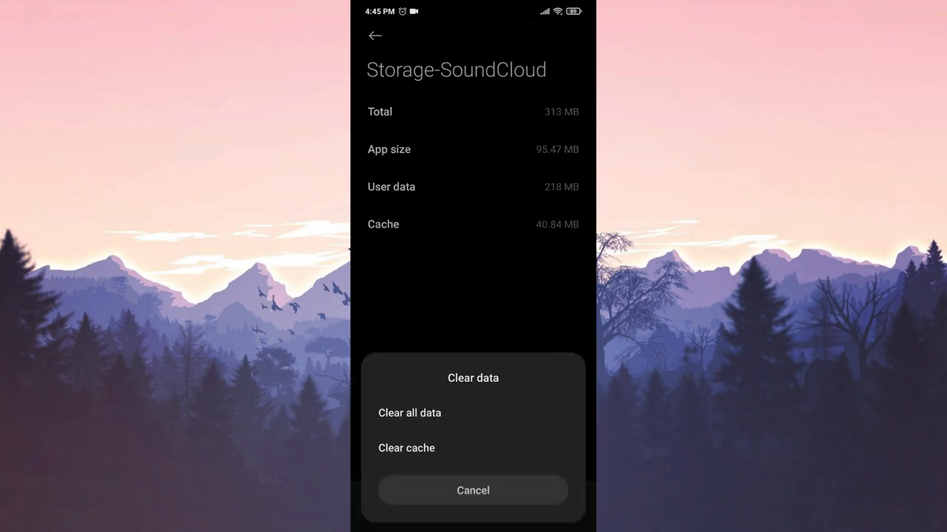
{"action": "left_click", "coordinate": [409, 413]}
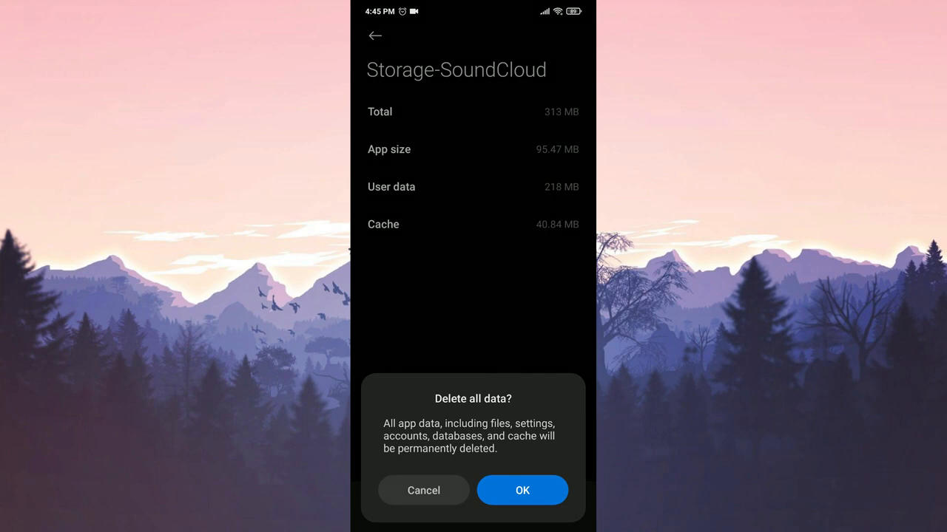
{"action": "left_click", "coordinate": [522, 490]}
{"action": "type", "text": "vpn"}
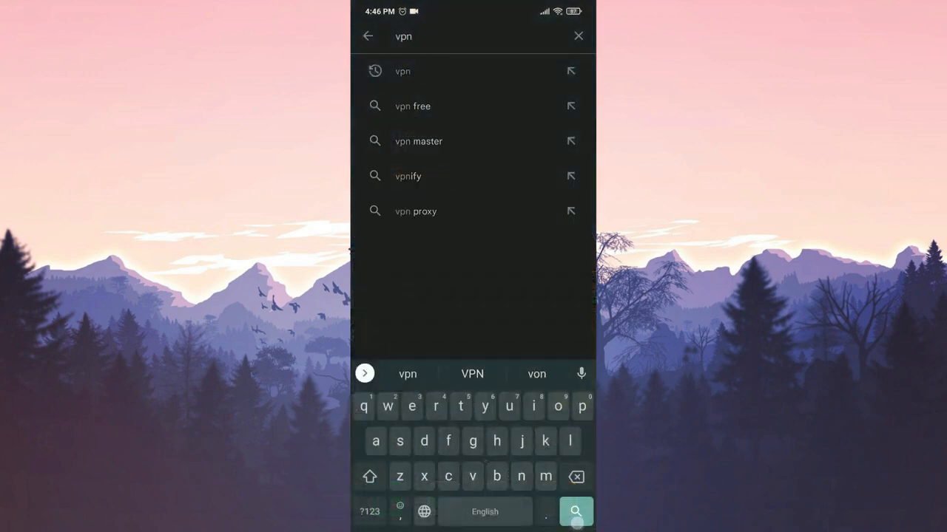
Search the Play Store for 'vpn' to find VPN Super.
{"action": "left_click", "coordinate": [576, 512]}
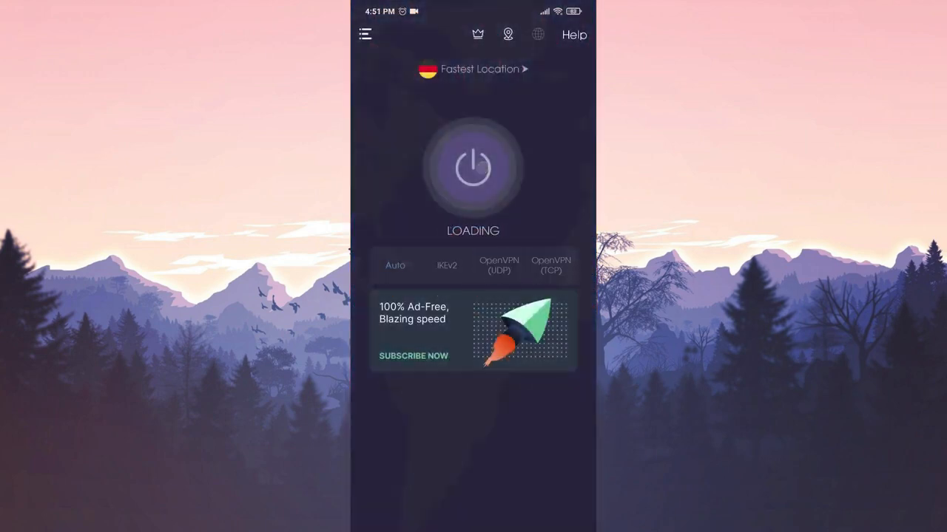
Connect VPN Super with the power button, then switch to the web browser.
{"action": "left_click", "coordinate": [473, 167]}
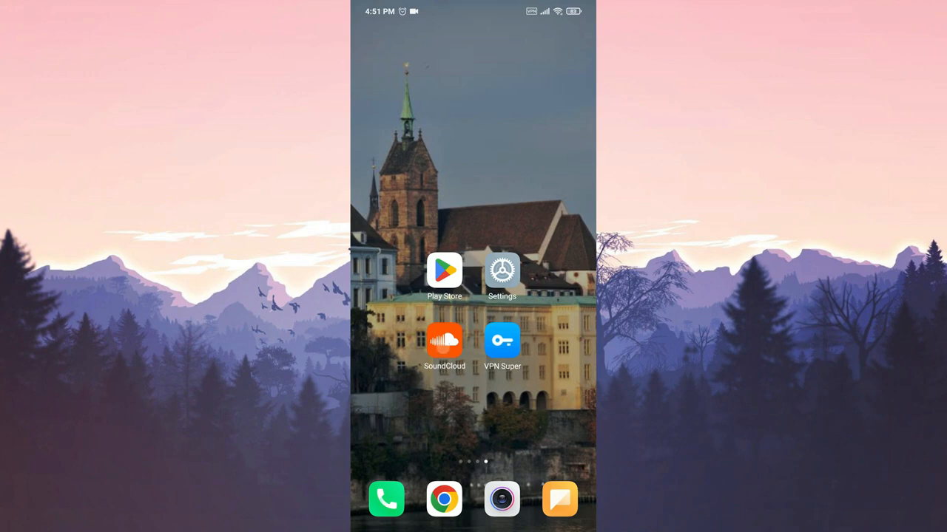
{"action": "left_click", "coordinate": [444, 340]}
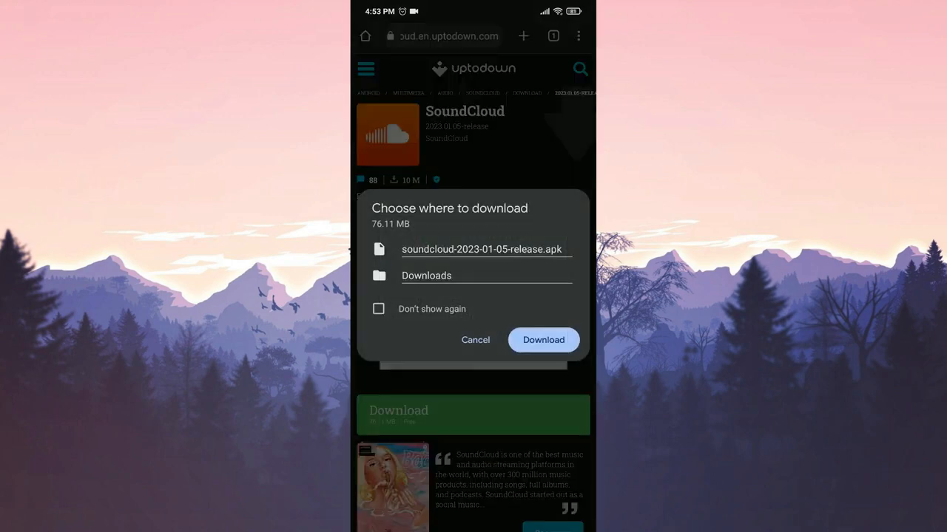
Save the SoundCloud 2023.01.05-release APK from Uptodown to Downloads.
{"action": "left_click", "coordinate": [543, 341]}
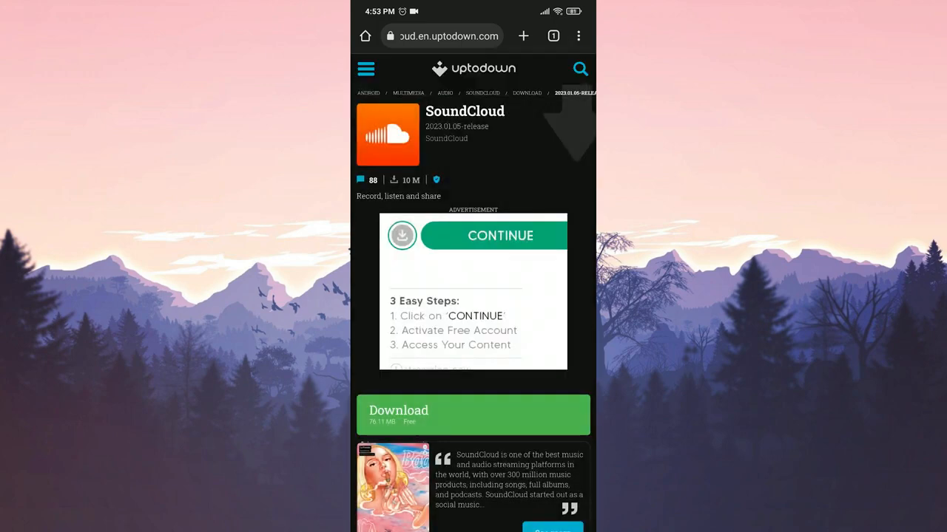
{"action": "left_click", "coordinate": [474, 415]}
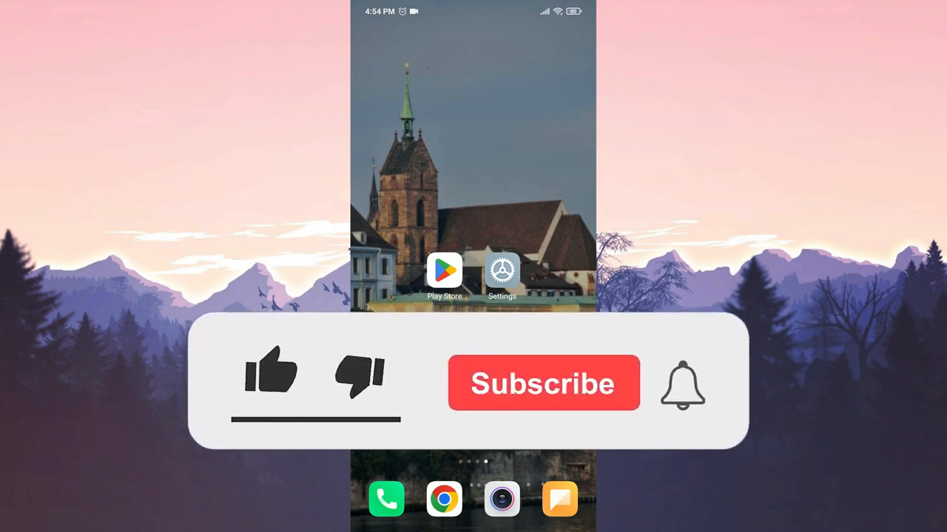
{"action": "left_click", "coordinate": [272, 374]}
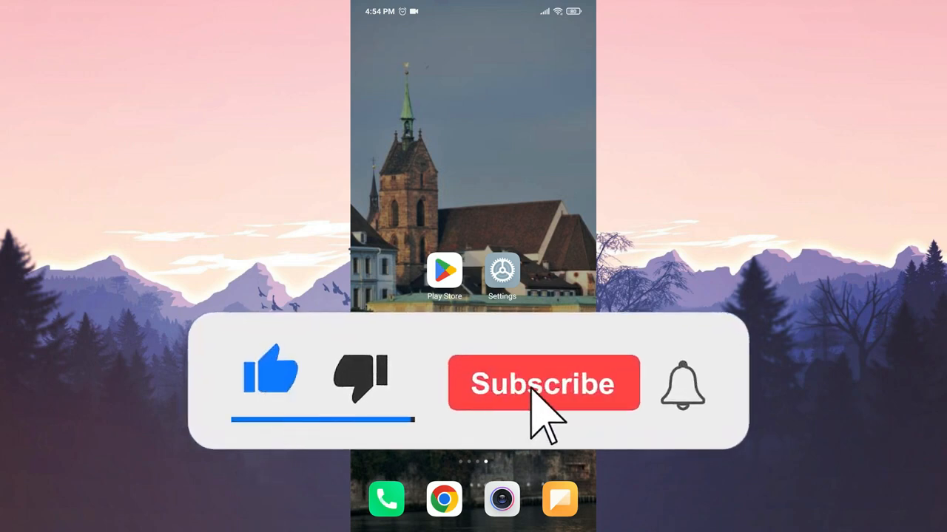
{"action": "left_click", "coordinate": [544, 382]}
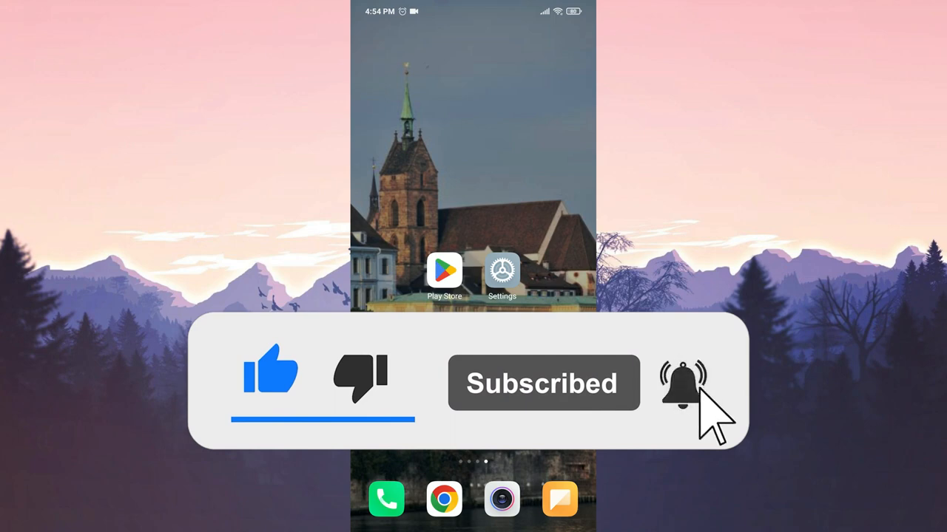